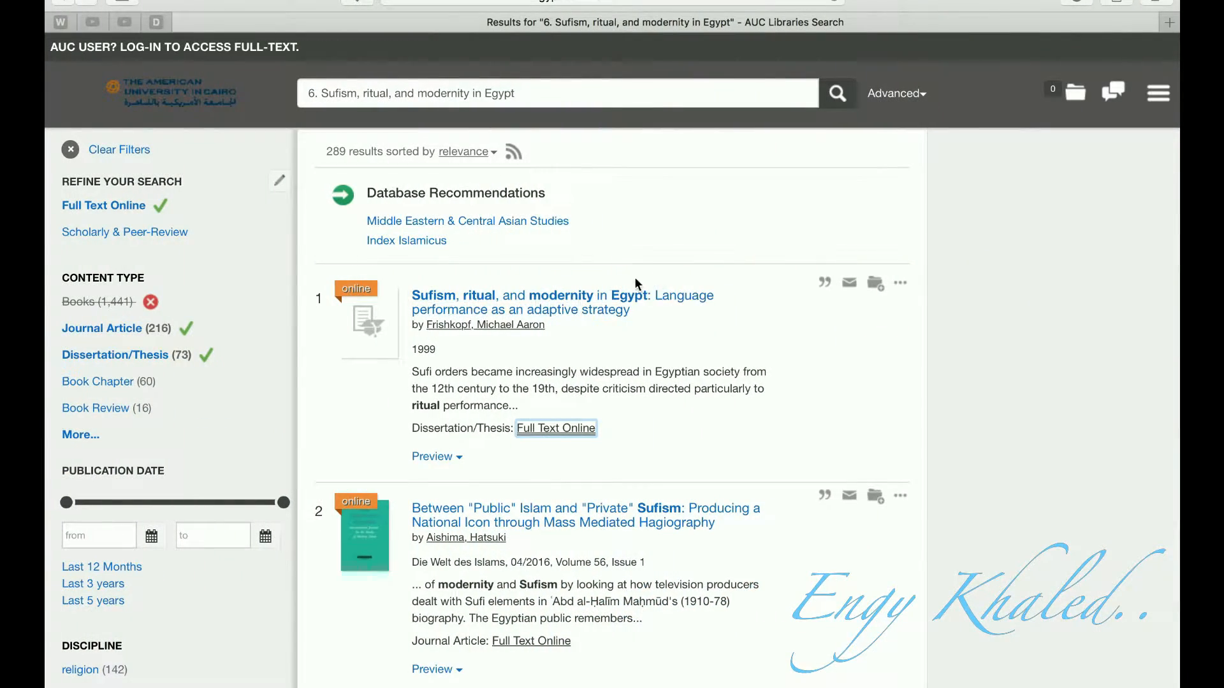
- Follow 'Full Text Online' on the first result, the Sufism dissertation, into ProQuest
click(555, 429)
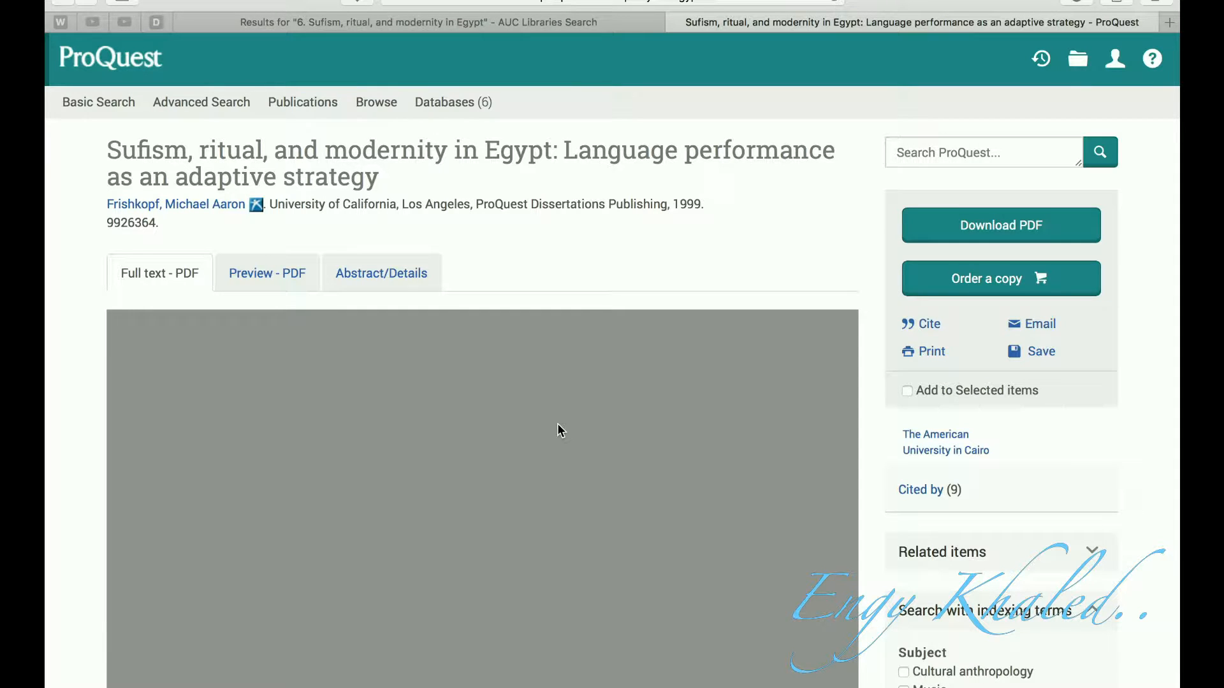
- Send the dissertation record from ProQuest's Save/Export options to RefWorks
click(1040, 352)
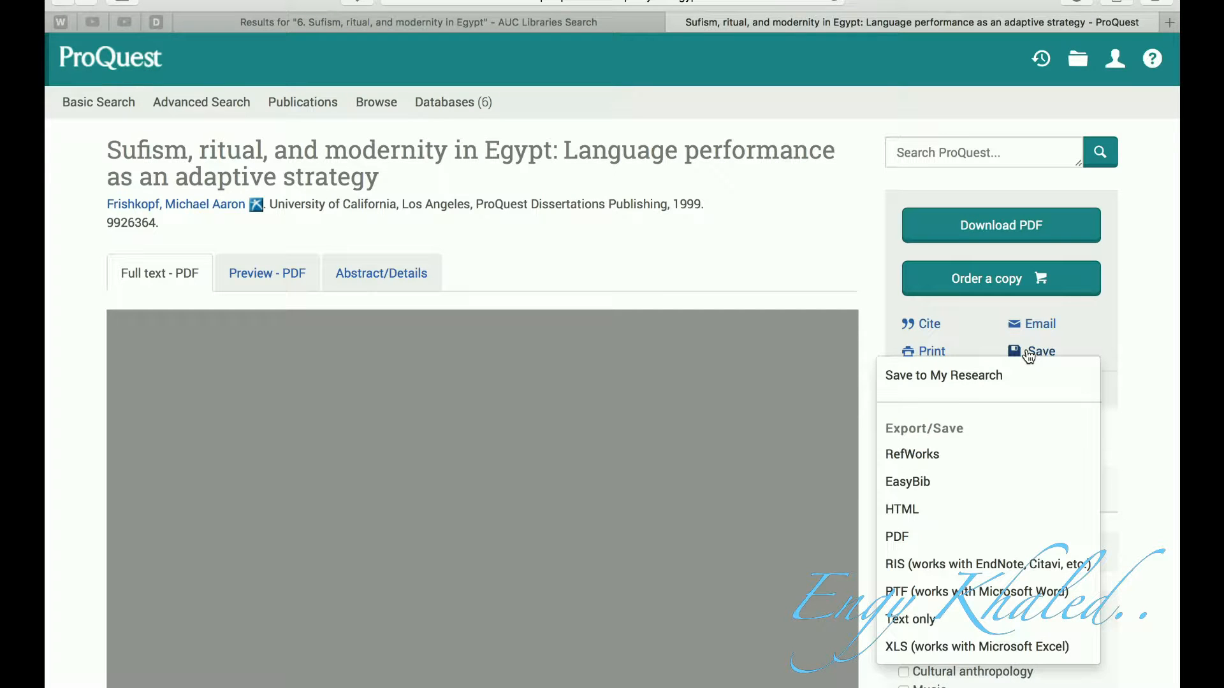
mouse_move(931, 459)
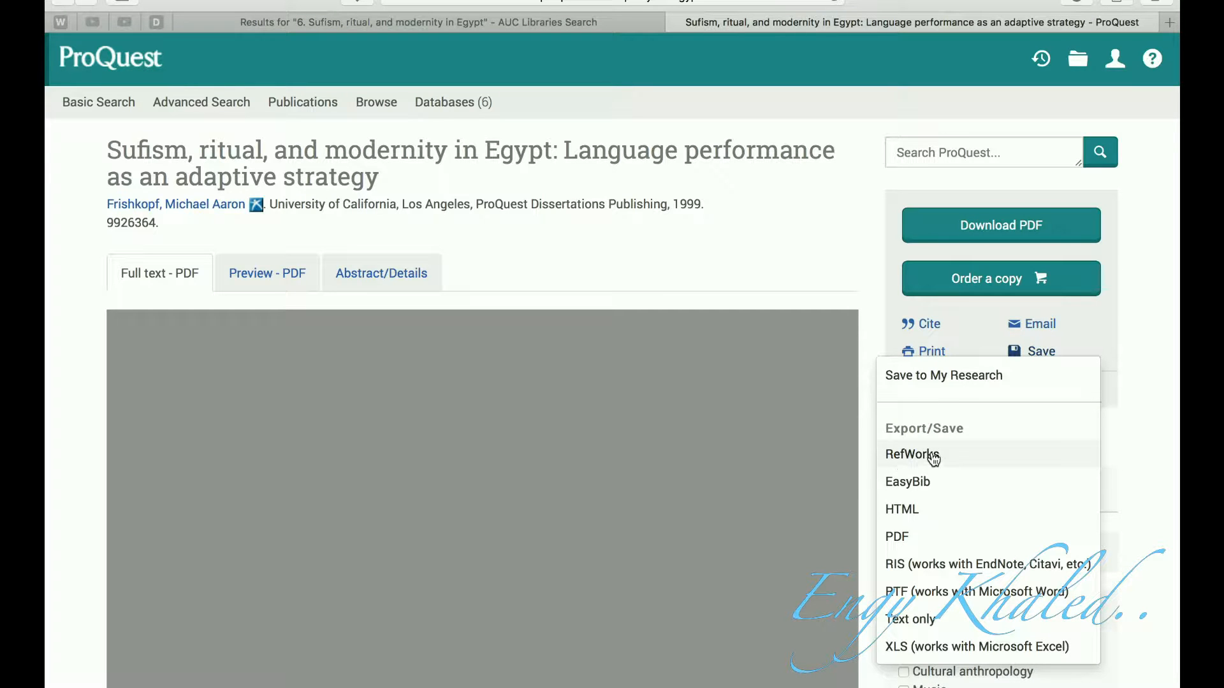
click(912, 454)
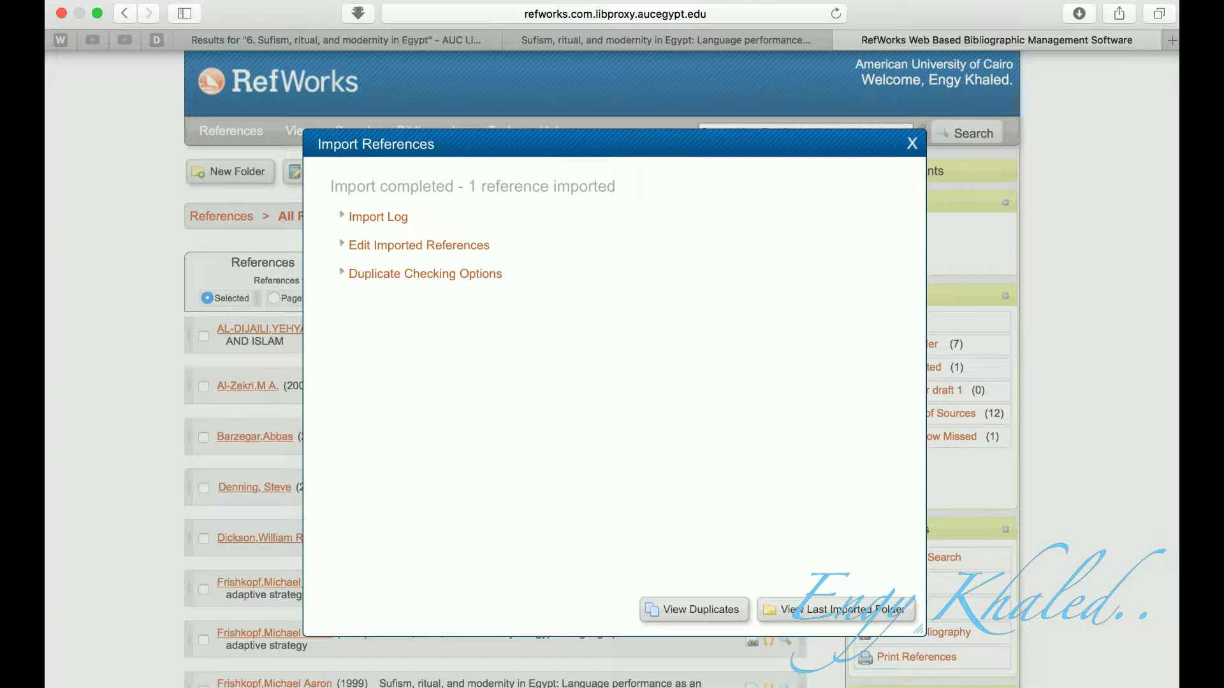
- Dismiss the import summary and select the dissertation under Last Imported
click(911, 143)
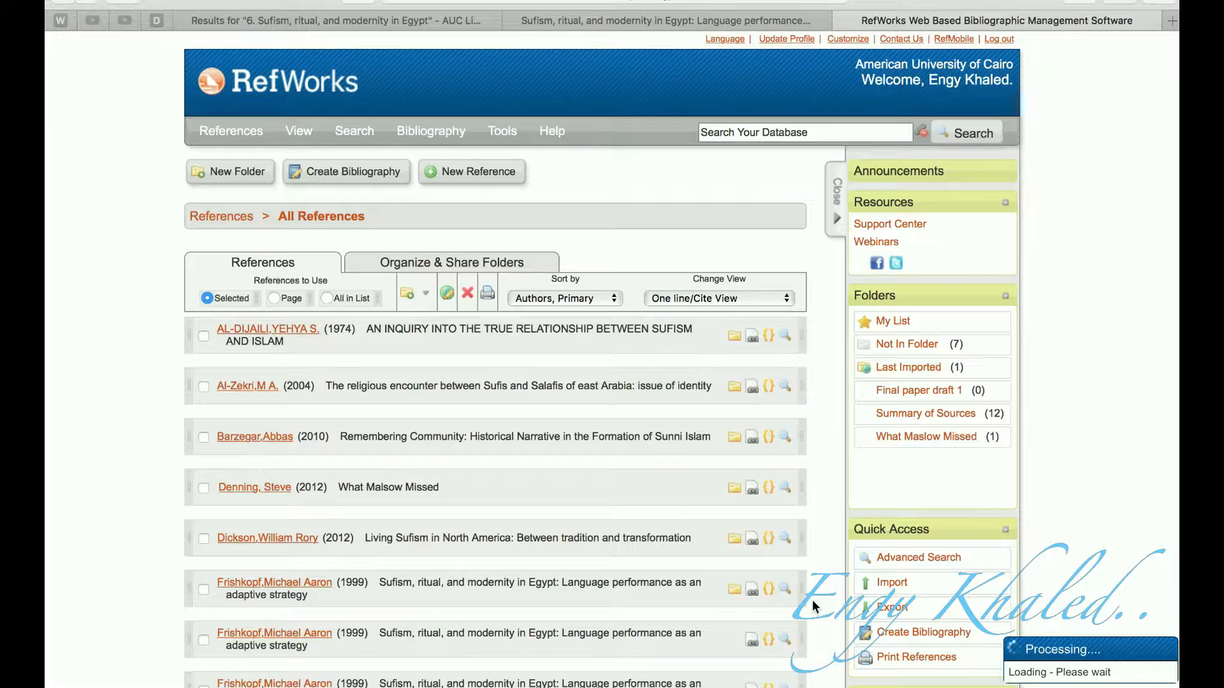
click(908, 368)
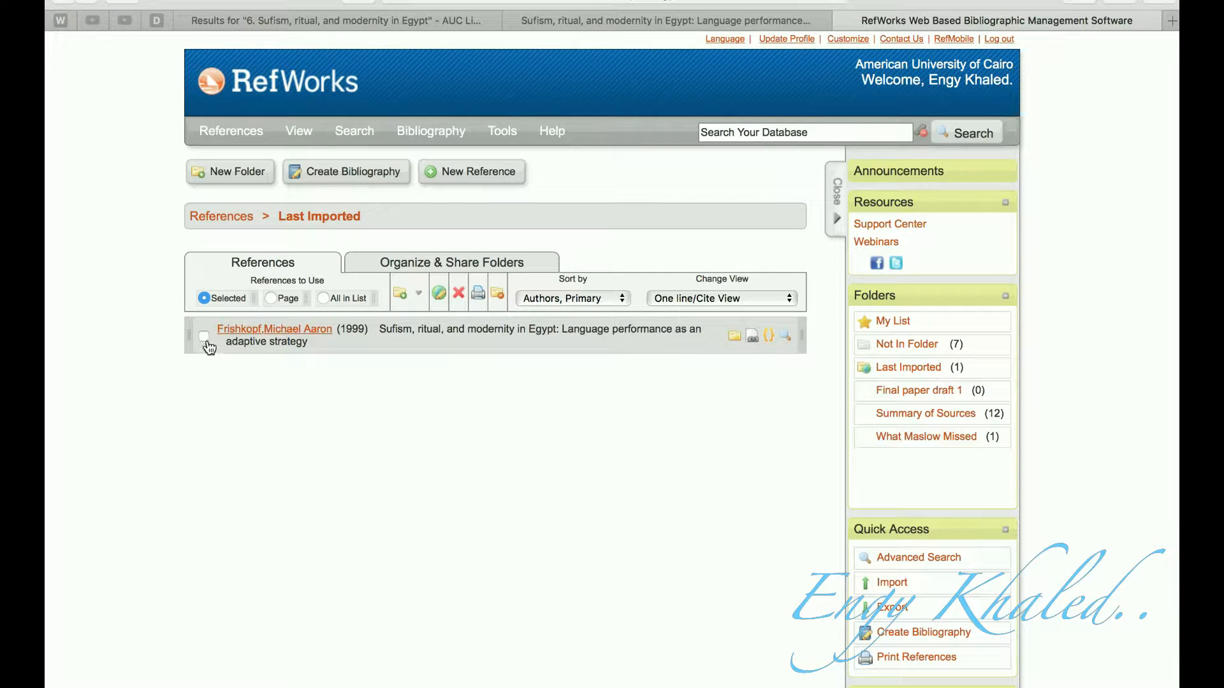
click(401, 293)
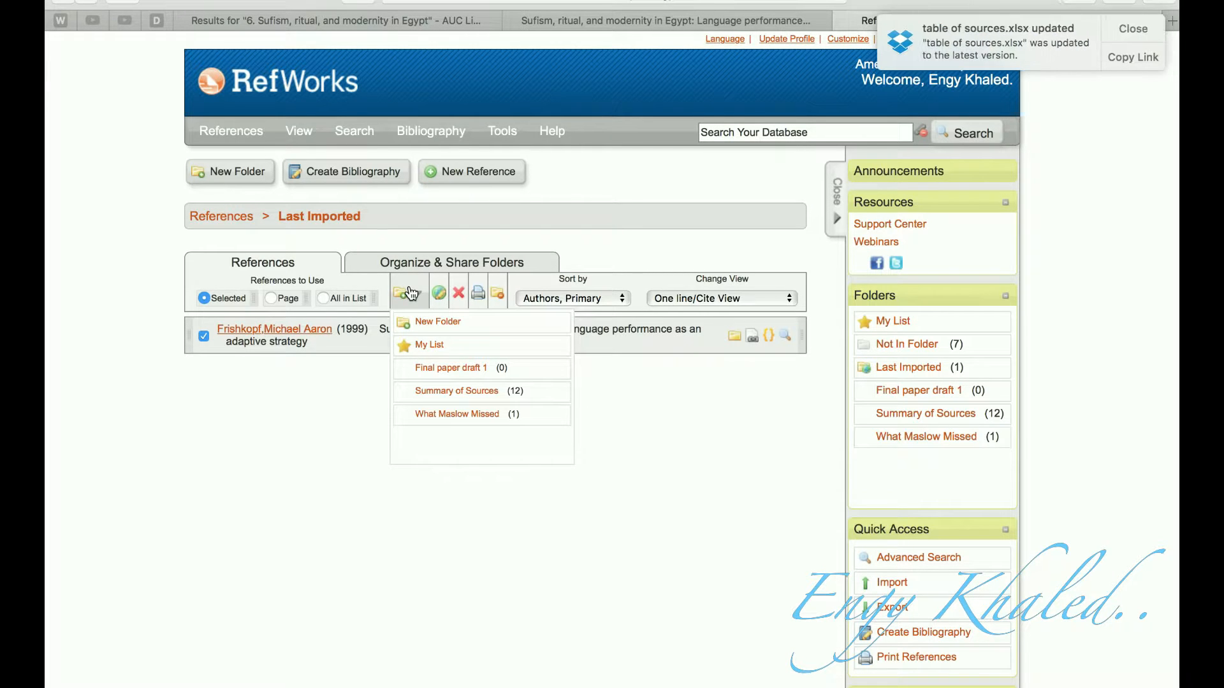
- Create a new folder named "RHET 1020" holding the selected reference
click(437, 321)
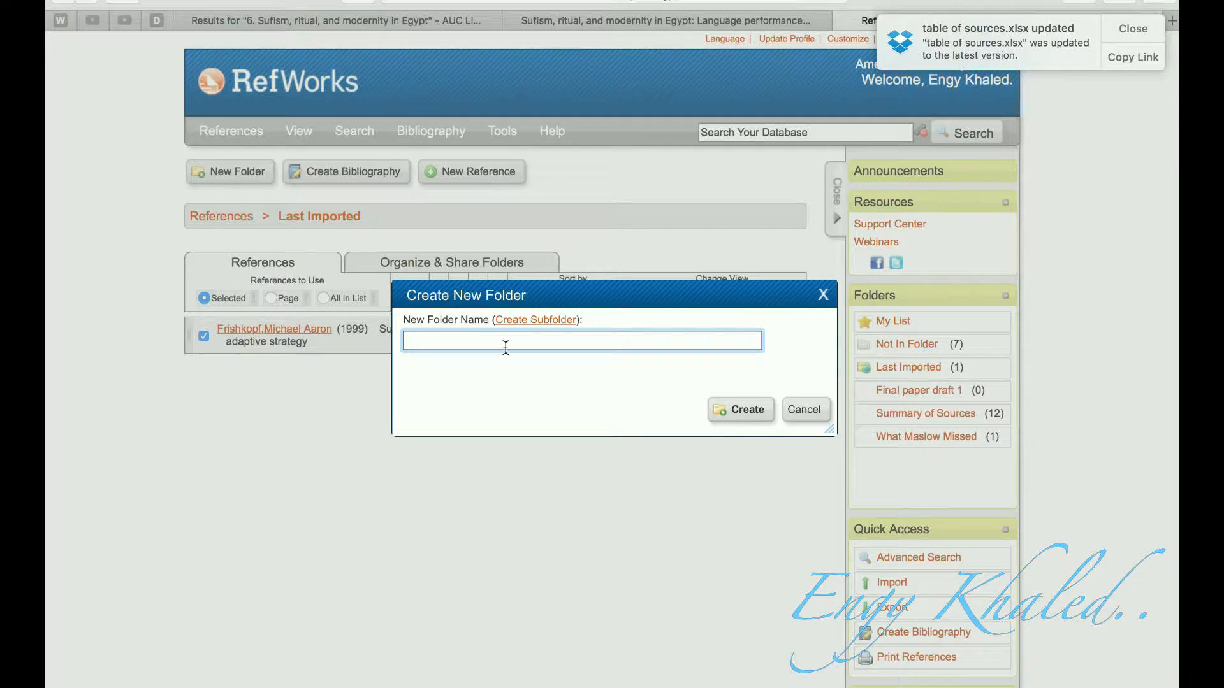
text("R)
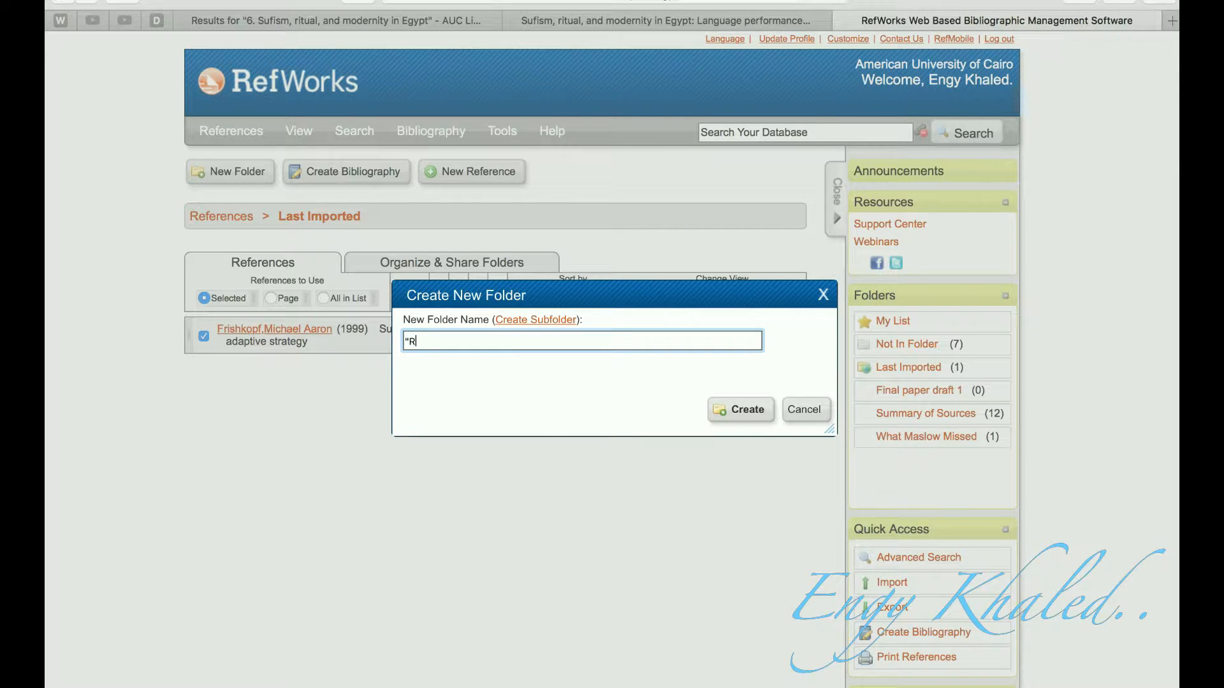
text(HET 1020)
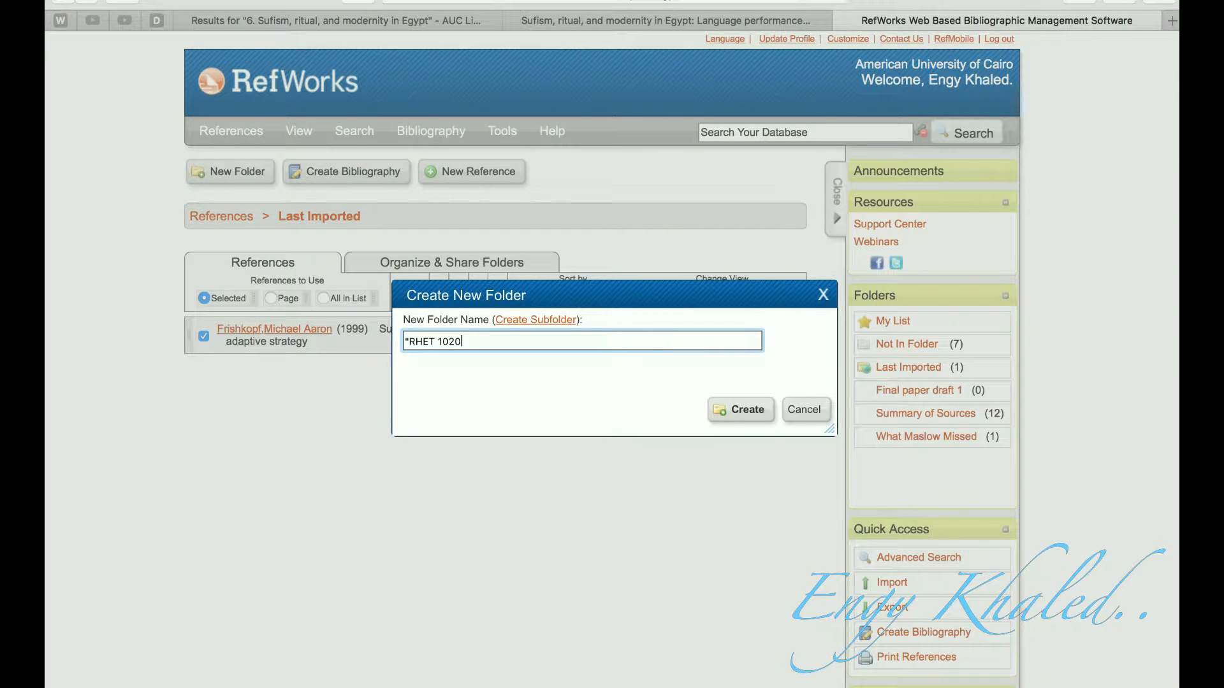
click(741, 409)
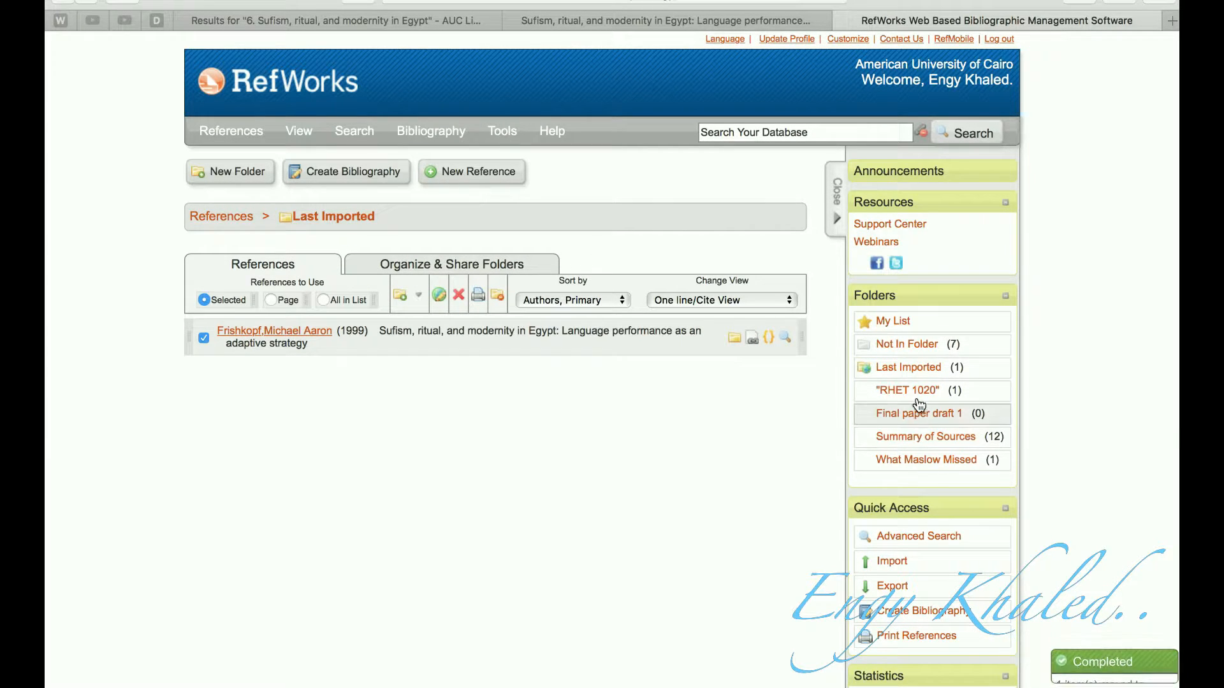
mouse_move(944, 443)
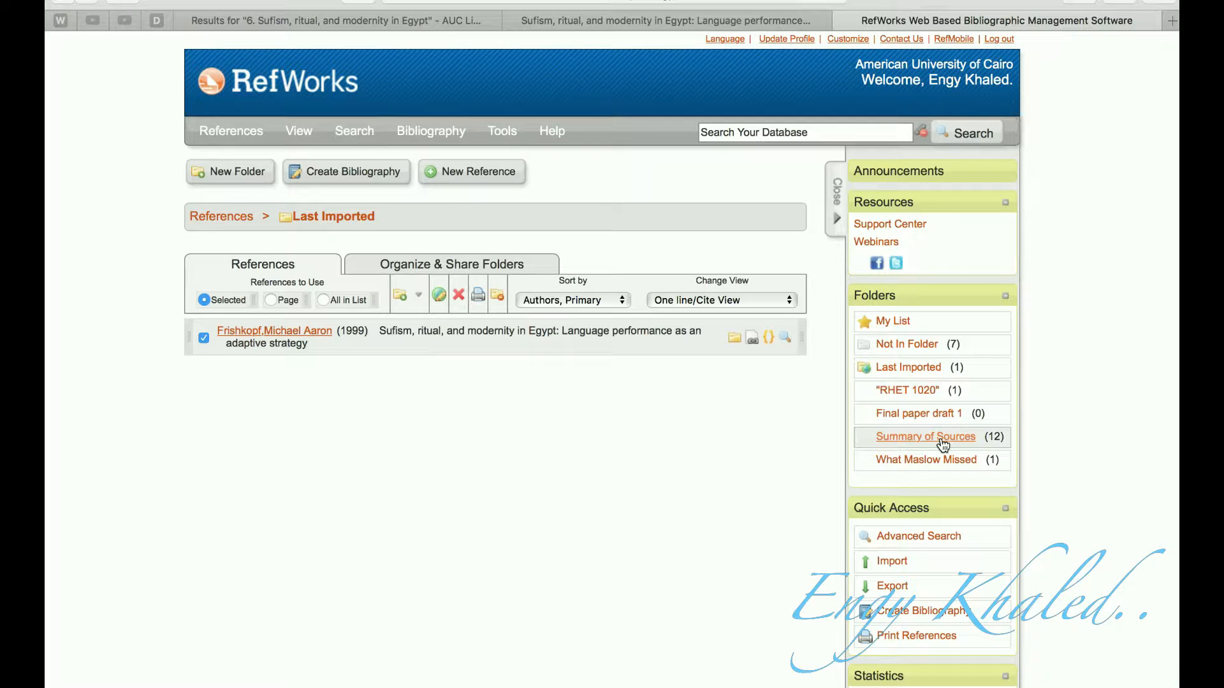
mouse_move(676, 502)
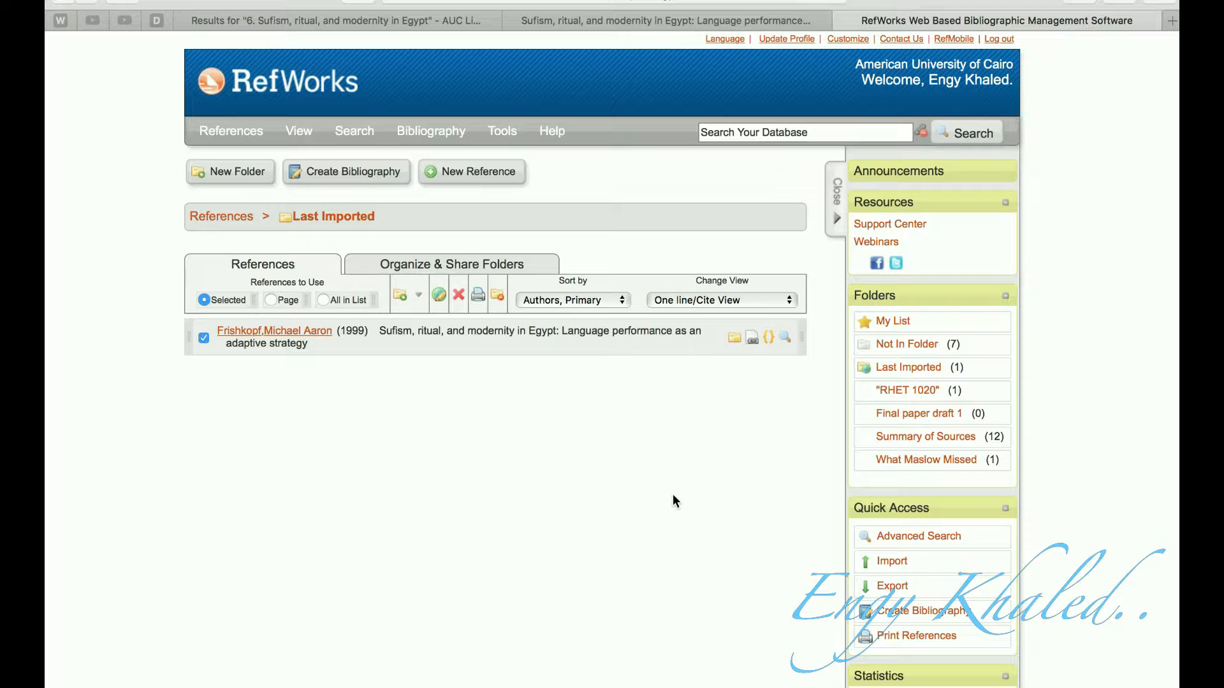
mouse_move(918, 433)
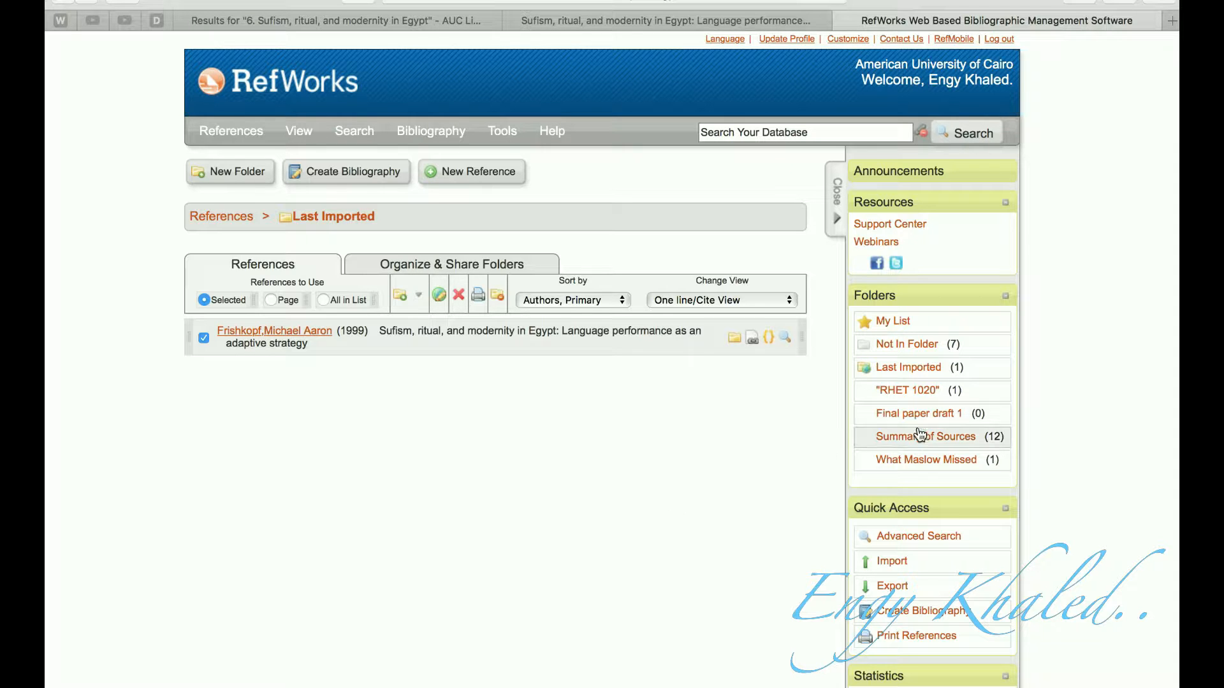
- Show the Summary of Sources folder and tick the 2010 Remembering Community reference
click(926, 436)
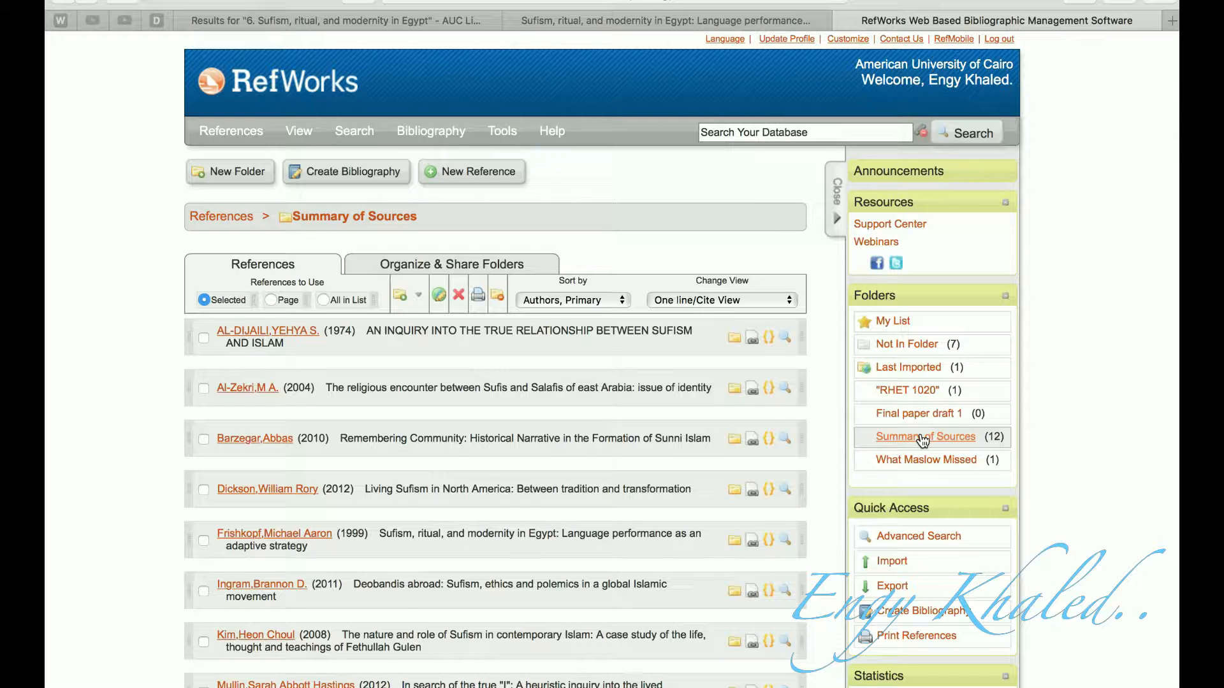
mouse_move(362, 421)
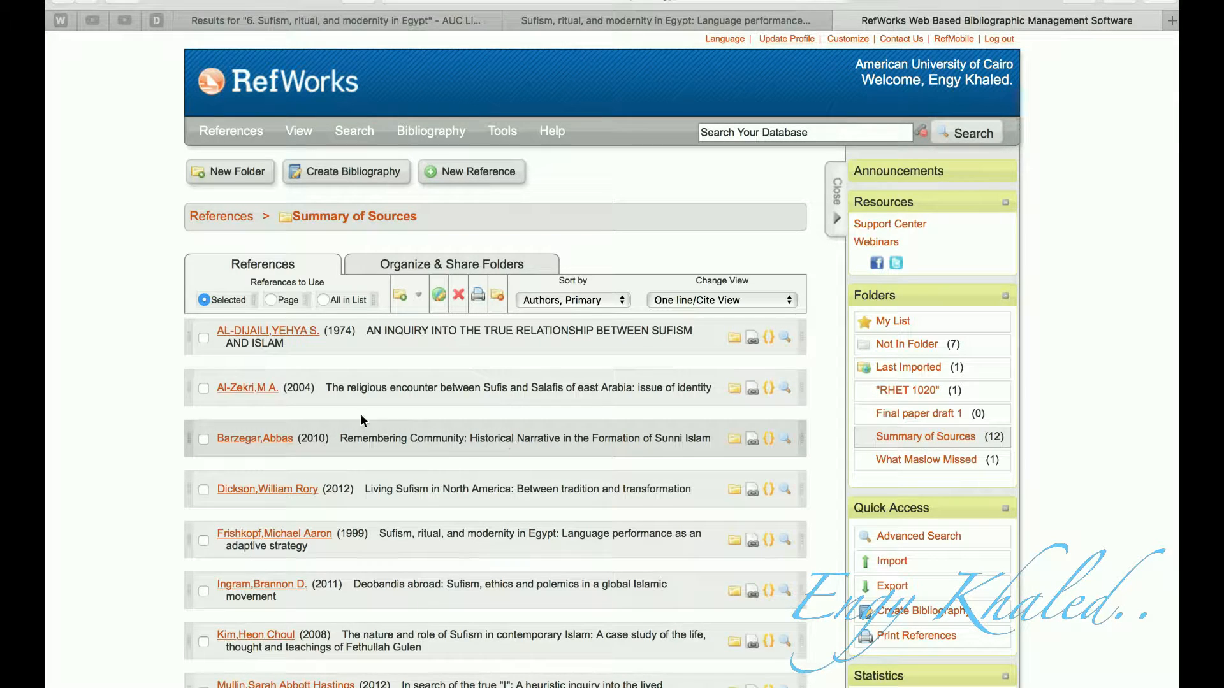
click(204, 439)
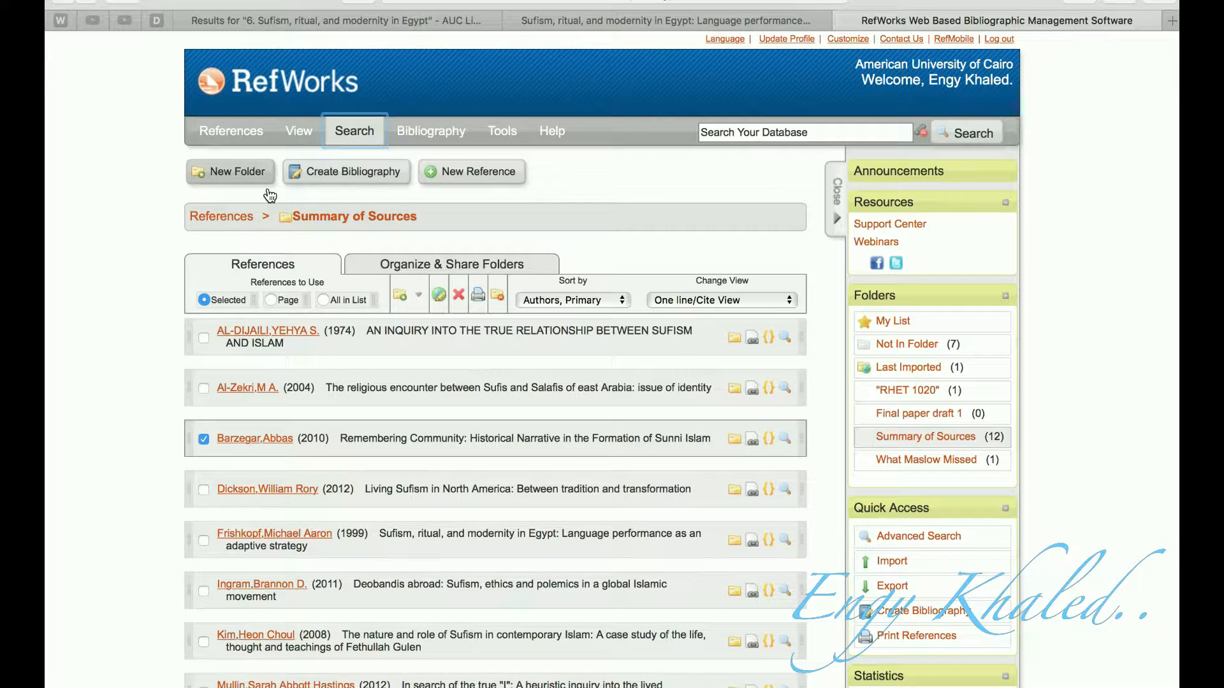
- Start a bibliography of all 12 folder references in APA 6th output style
click(345, 171)
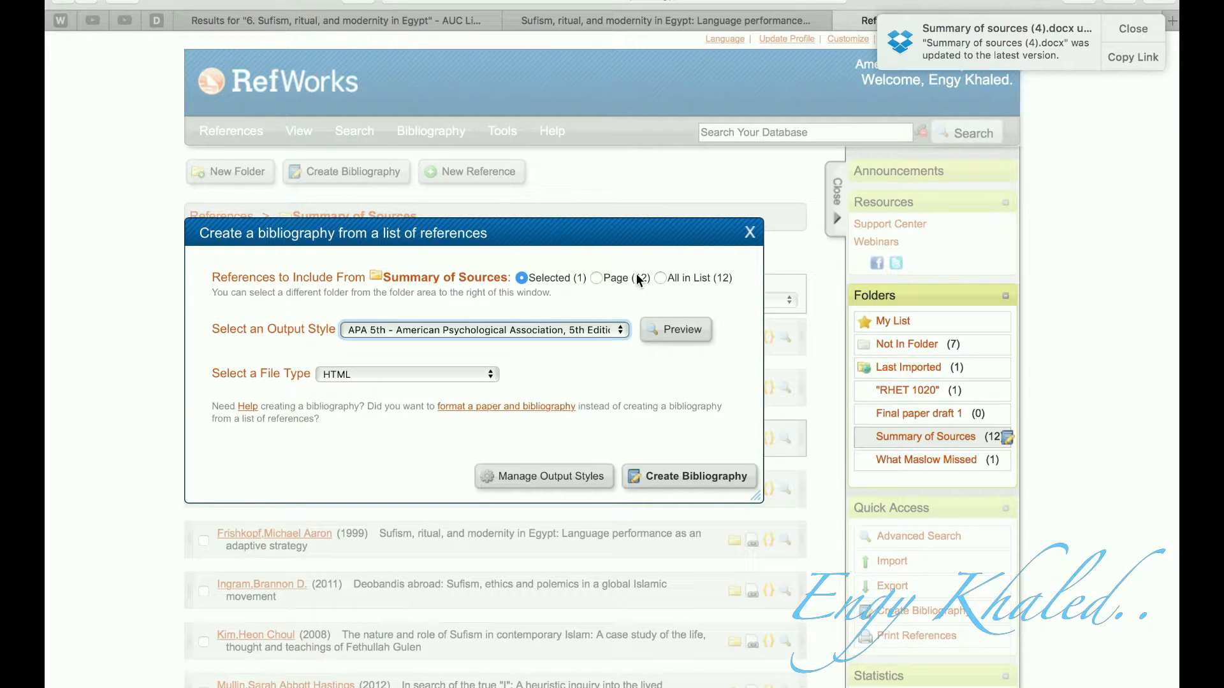
click(1133, 28)
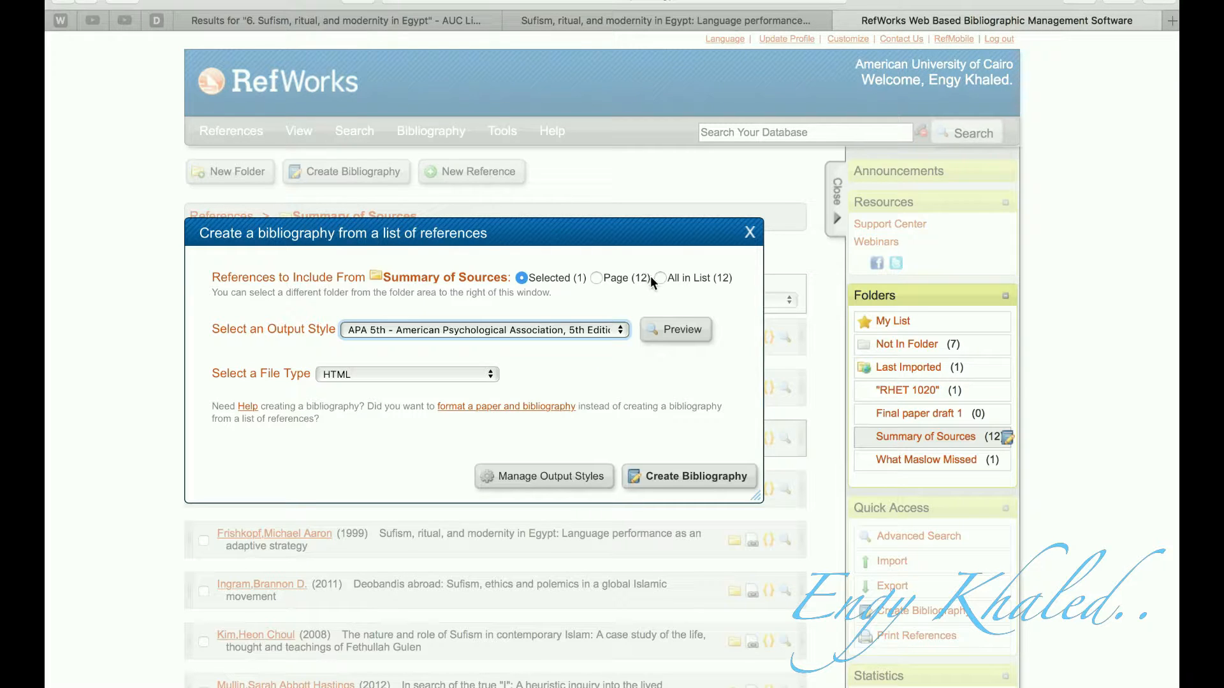
click(658, 278)
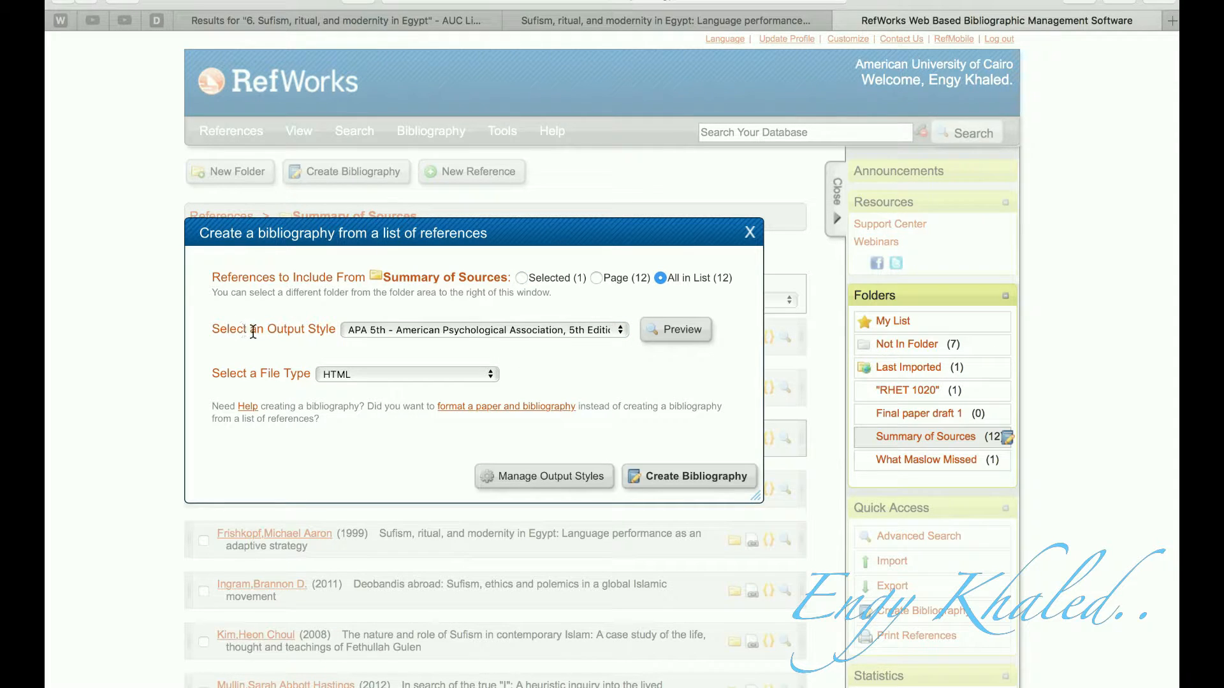
click(483, 329)
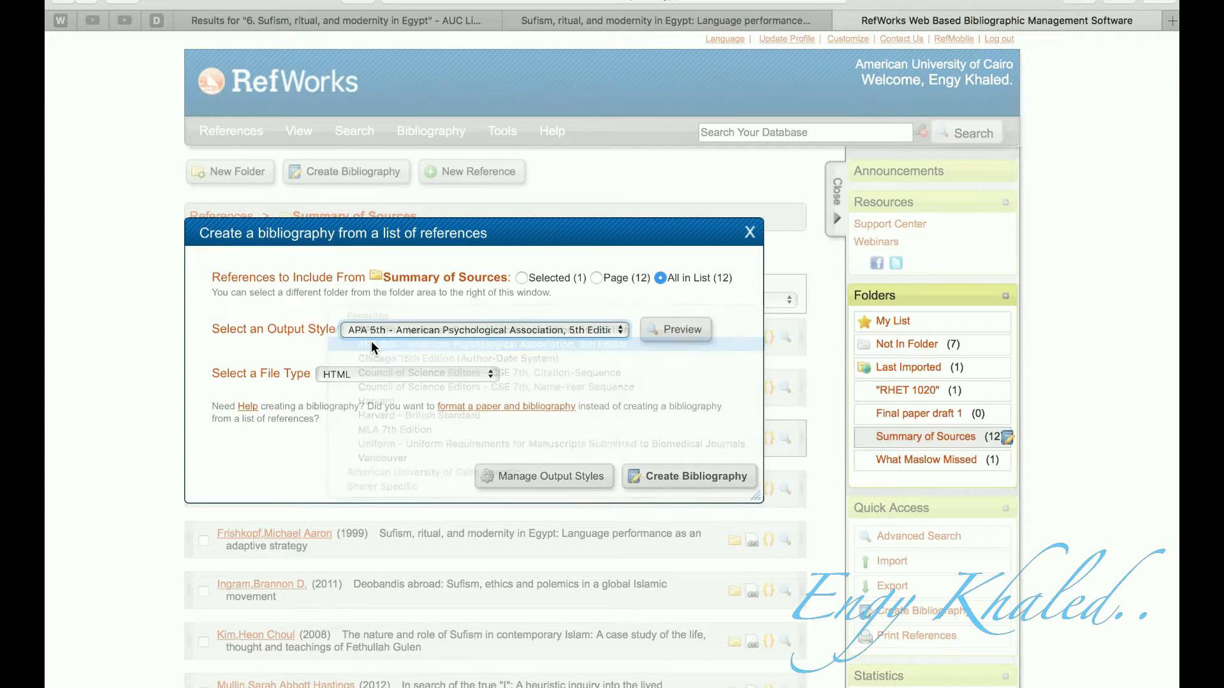
click(383, 344)
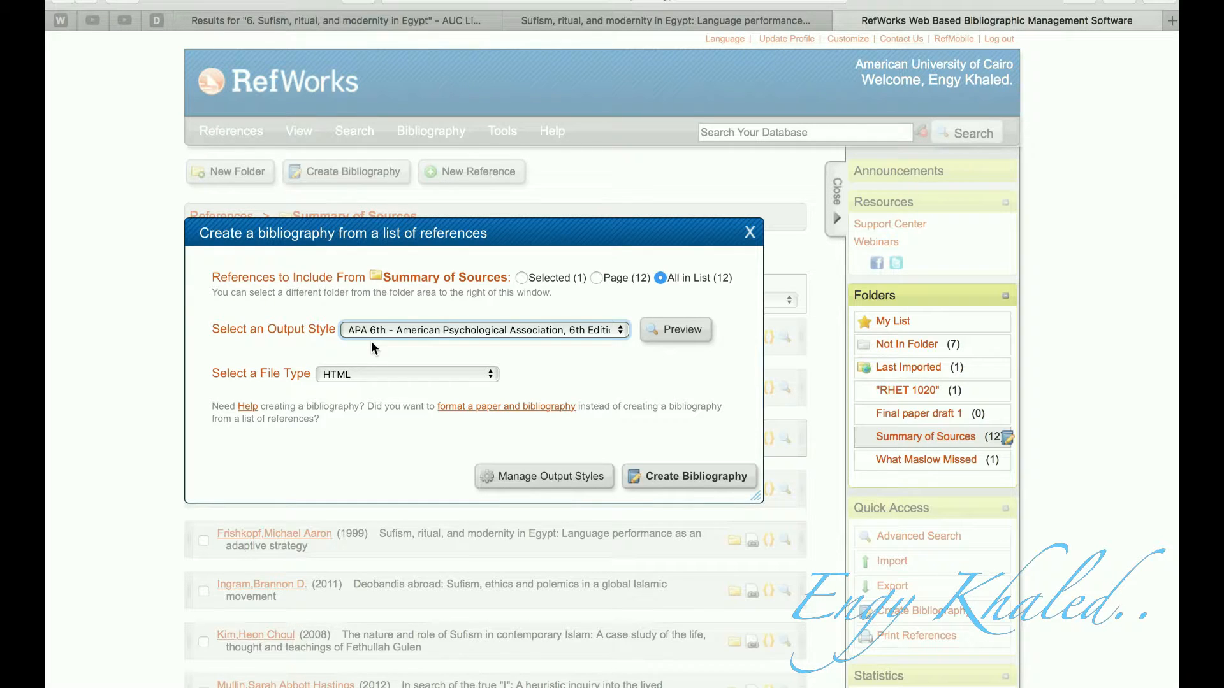
mouse_move(348, 380)
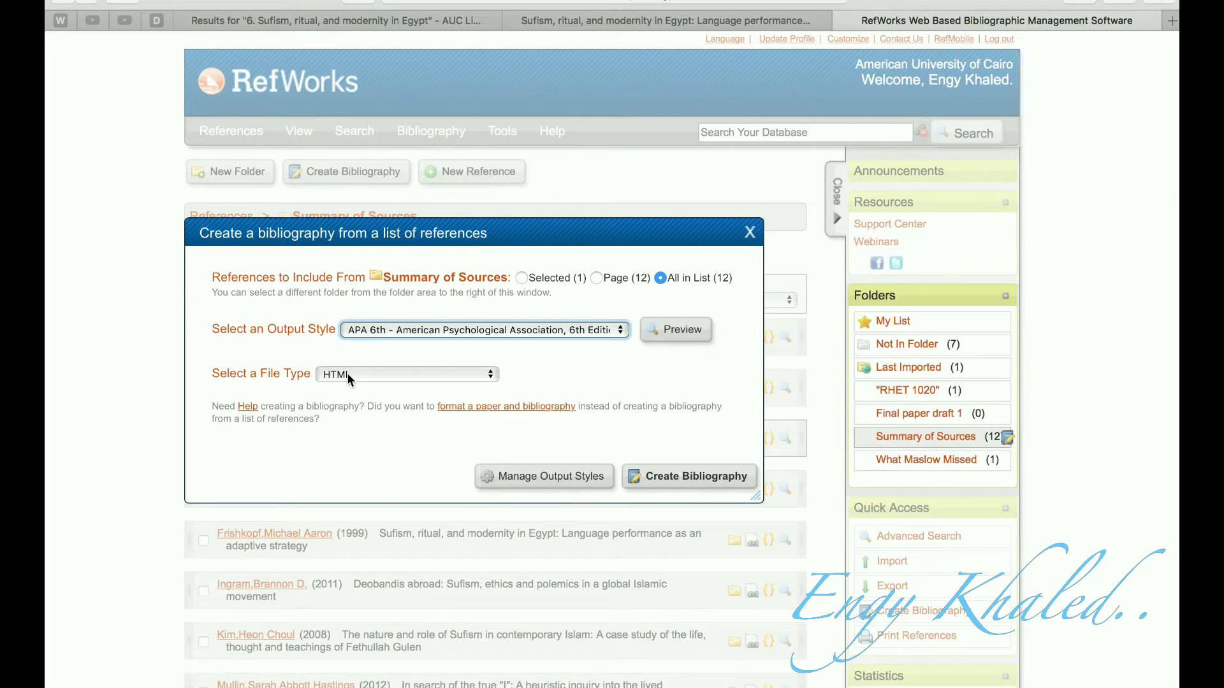
- Set the file type to Word for Mac (98 or later) and generate the bibliography
click(408, 375)
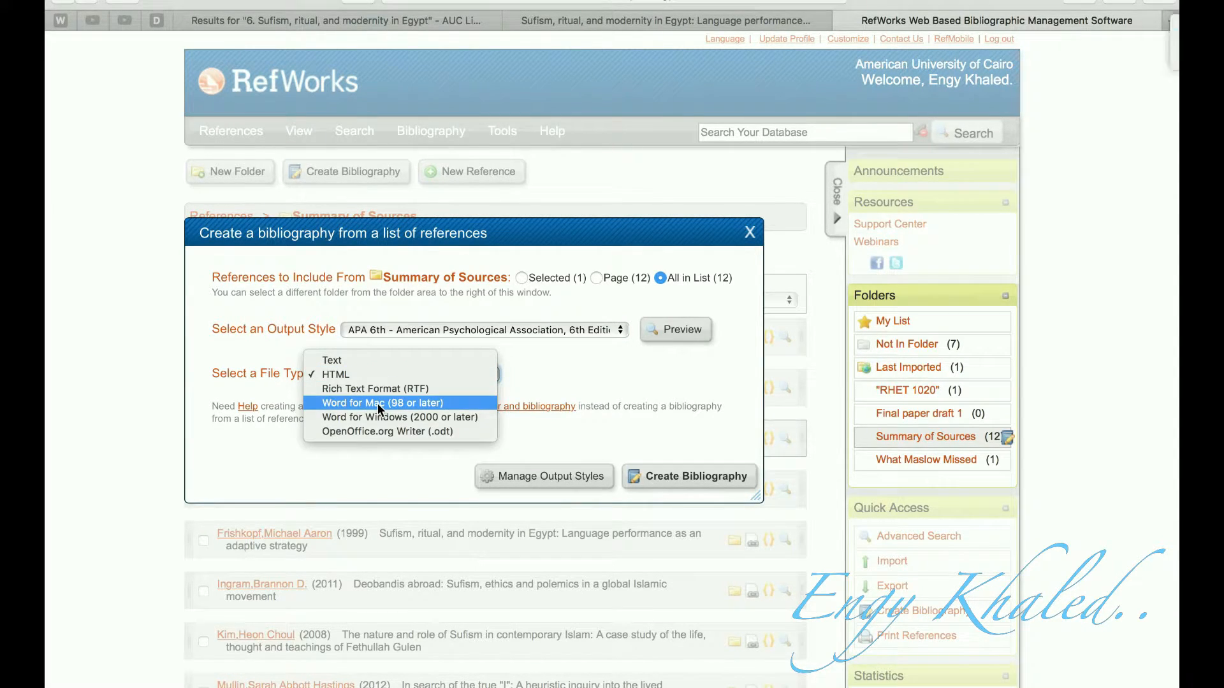
click(379, 403)
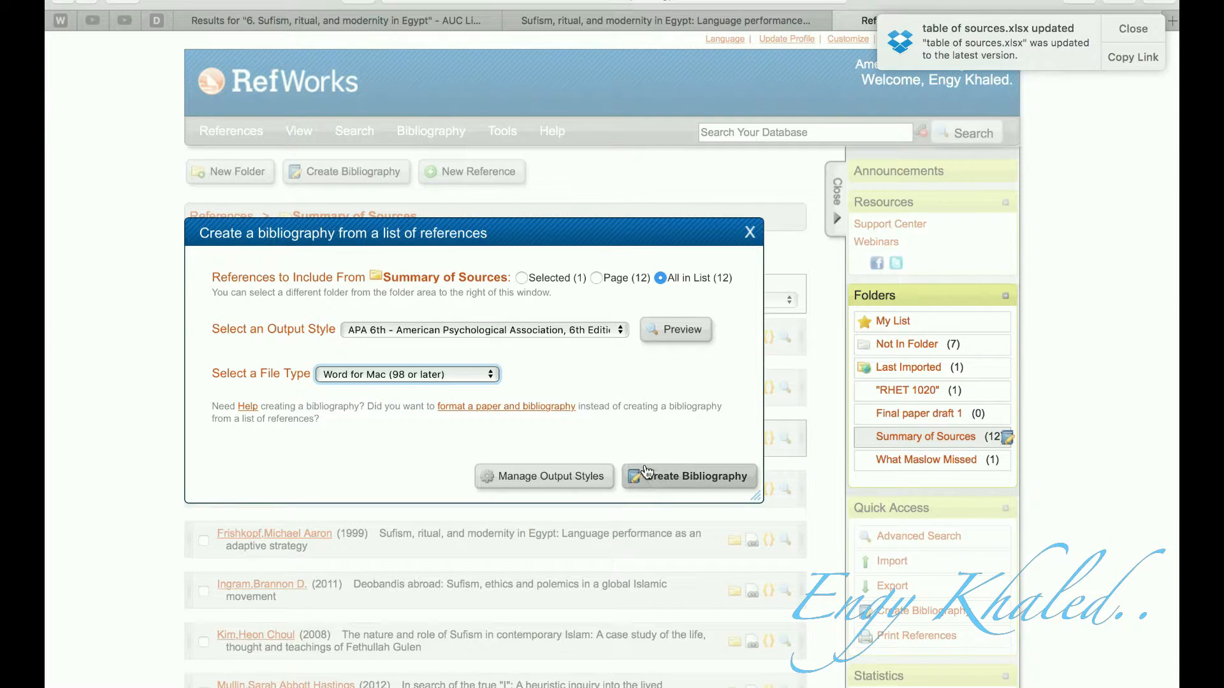
click(687, 477)
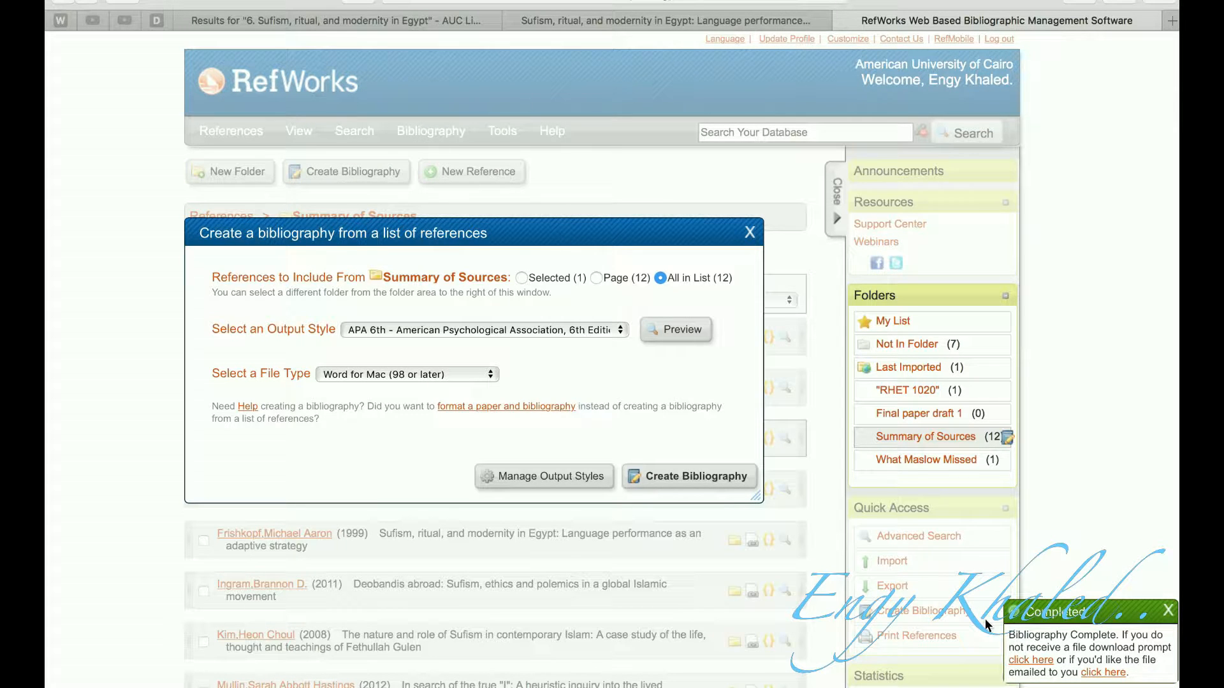
mouse_move(1102, 567)
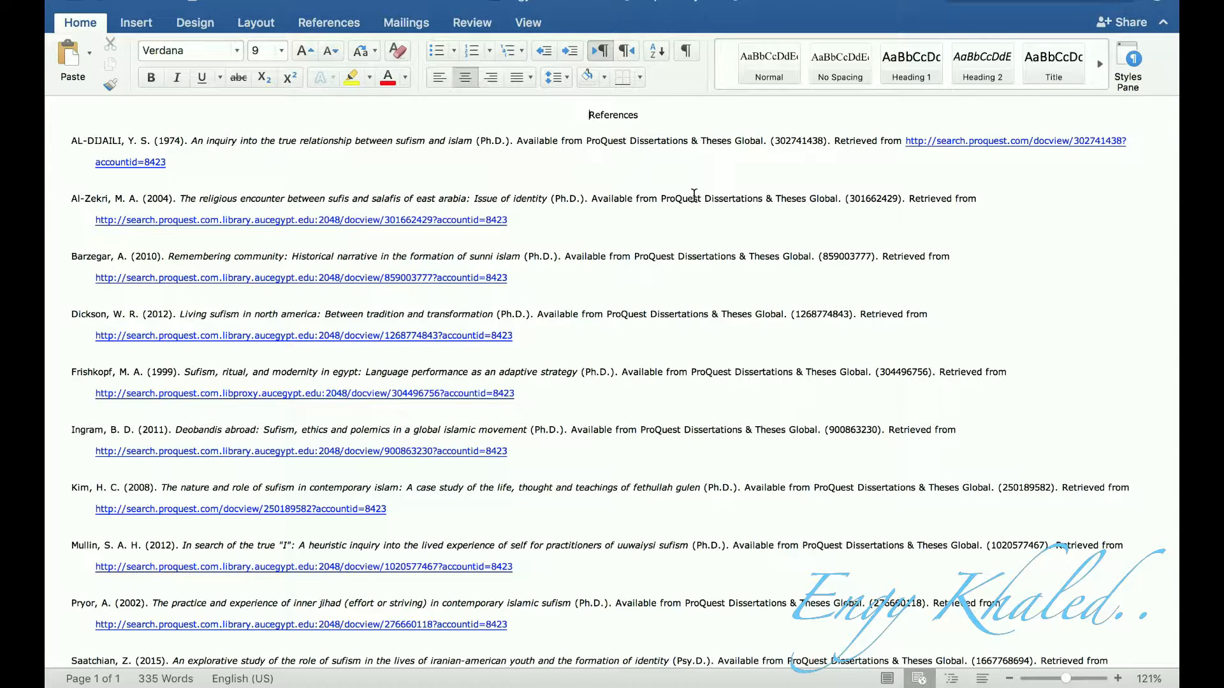
mouse_move(836, 140)
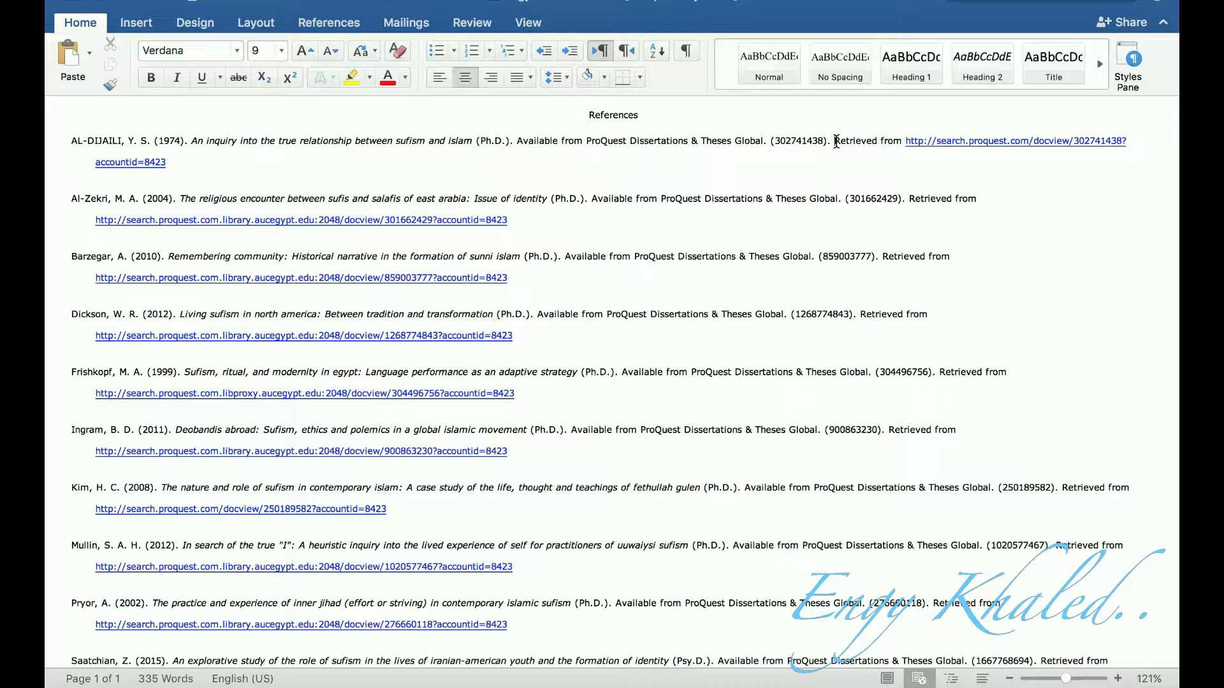
- Delete the first entry's 'Retrieved from' URL in the exported Word references
drag(835, 141, 1035, 148)
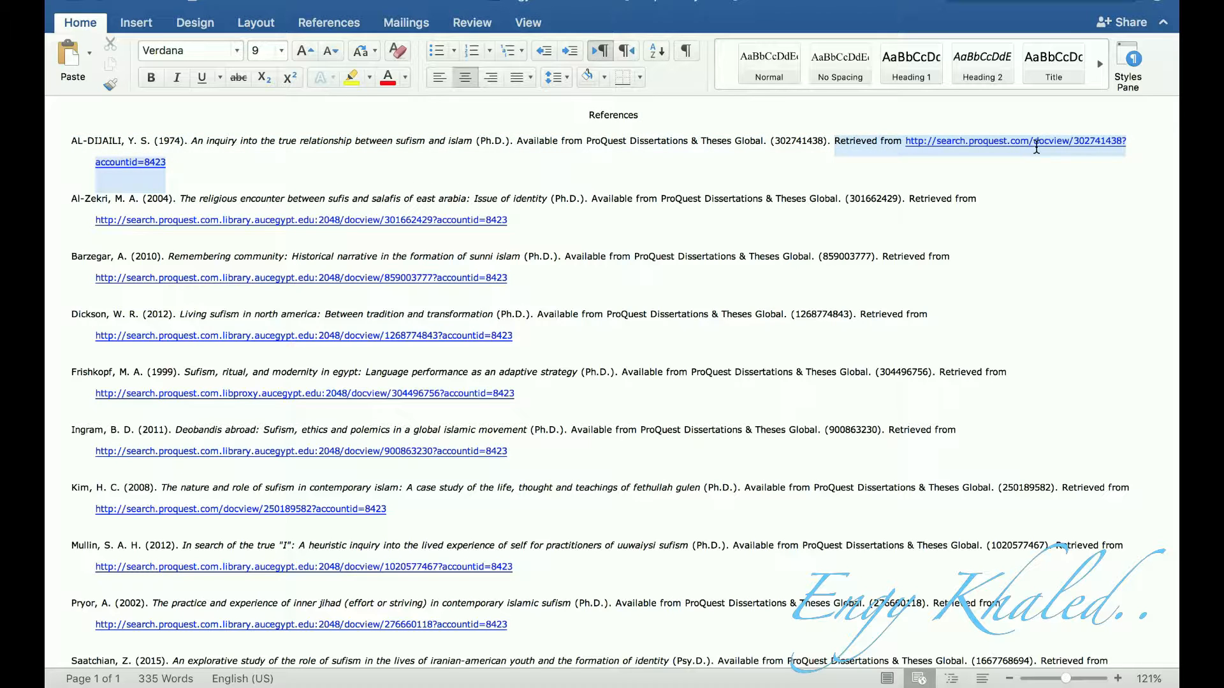
key(delete)
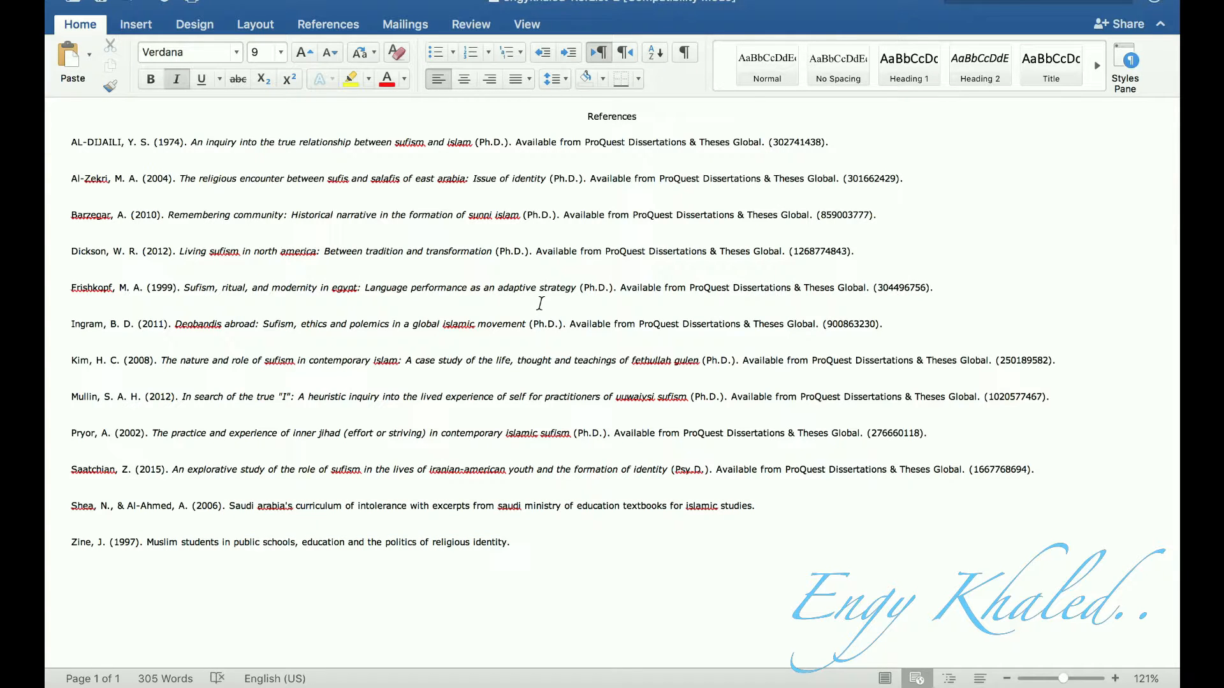
mouse_move(404, 143)
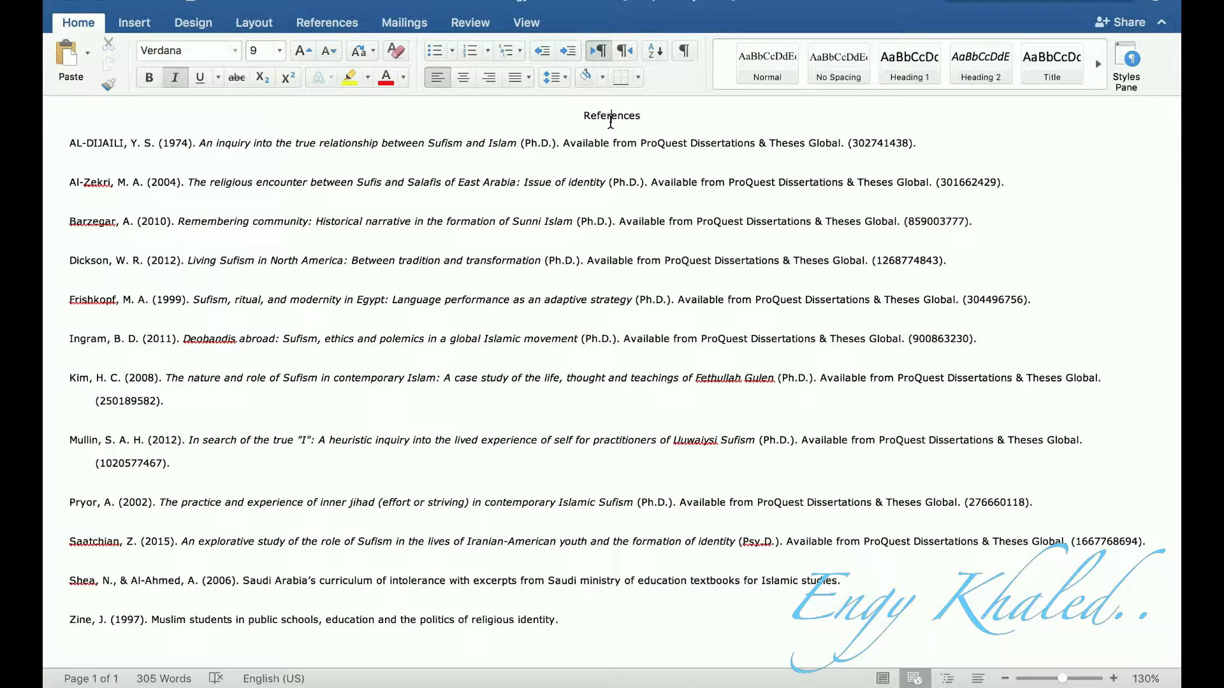
- Replace the References heading with the word Bibliography
text(Bibl)
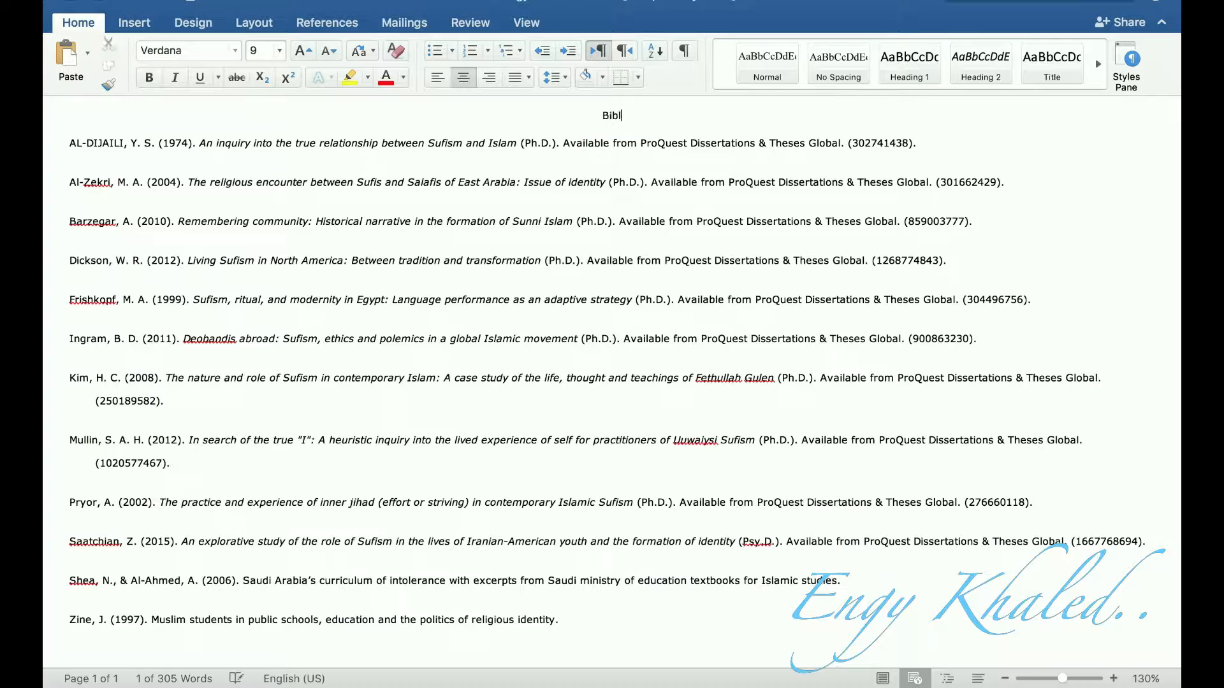
text(iograp)
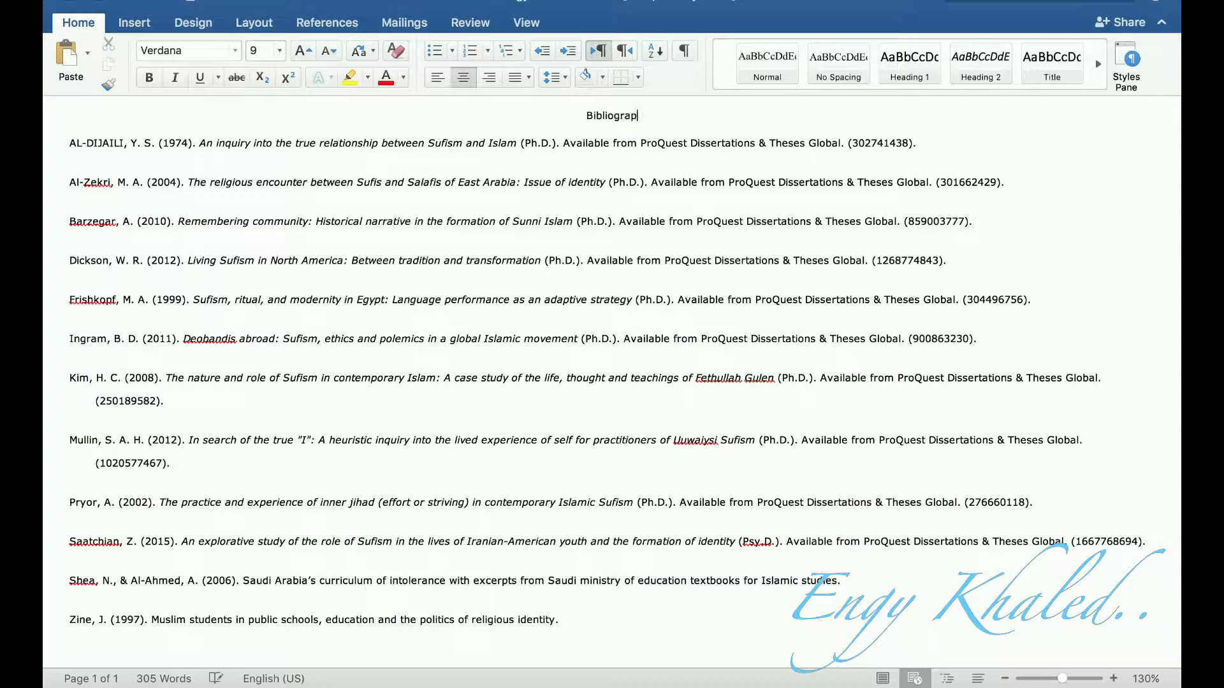
text(hy)
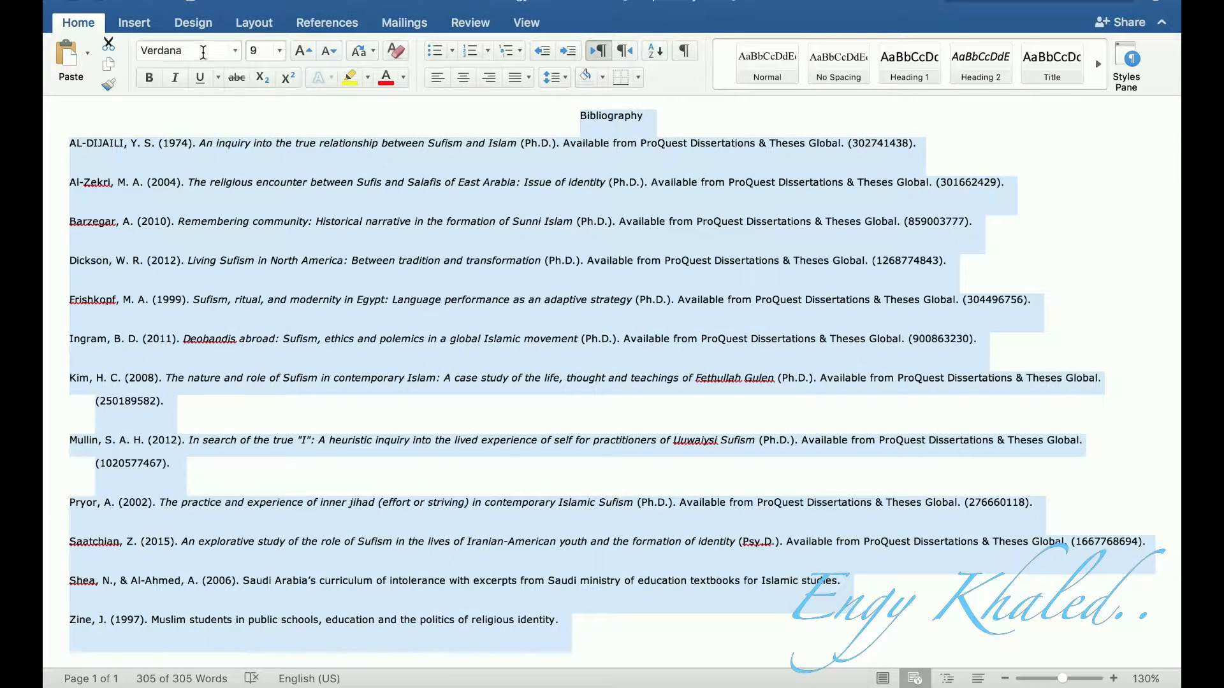
- Apply Times New Roman size 12 and 2.0 line spacing to the whole selected bibliography
text(Times)
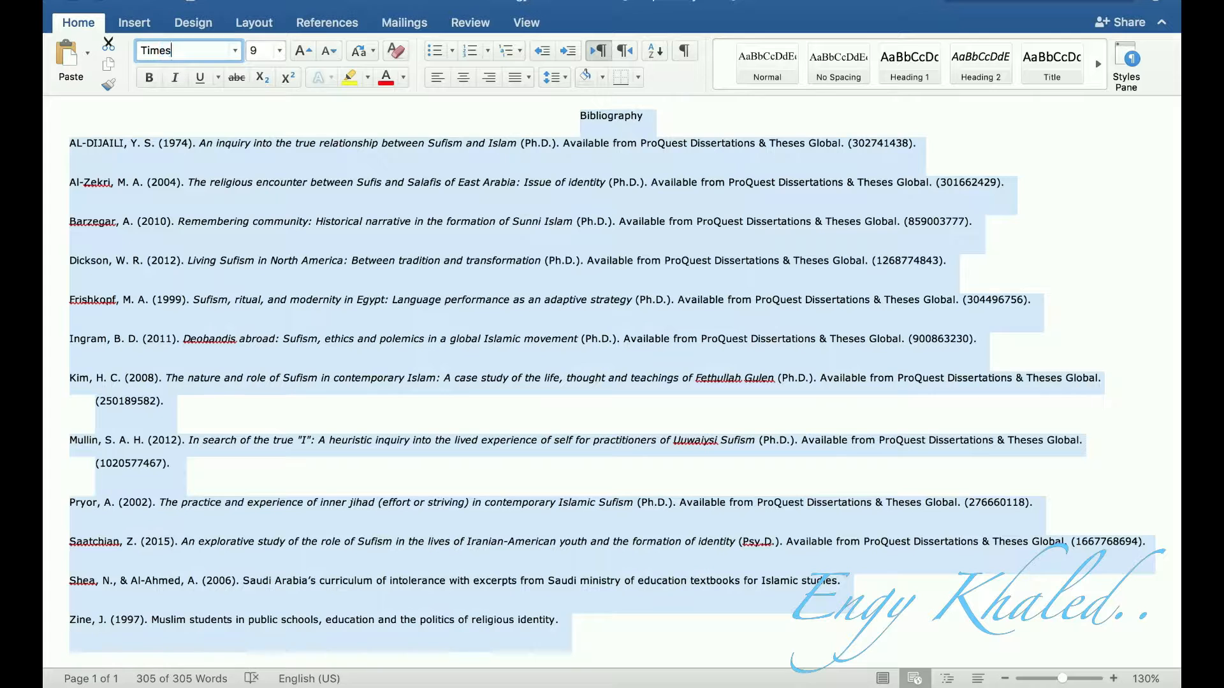
click(188, 51)
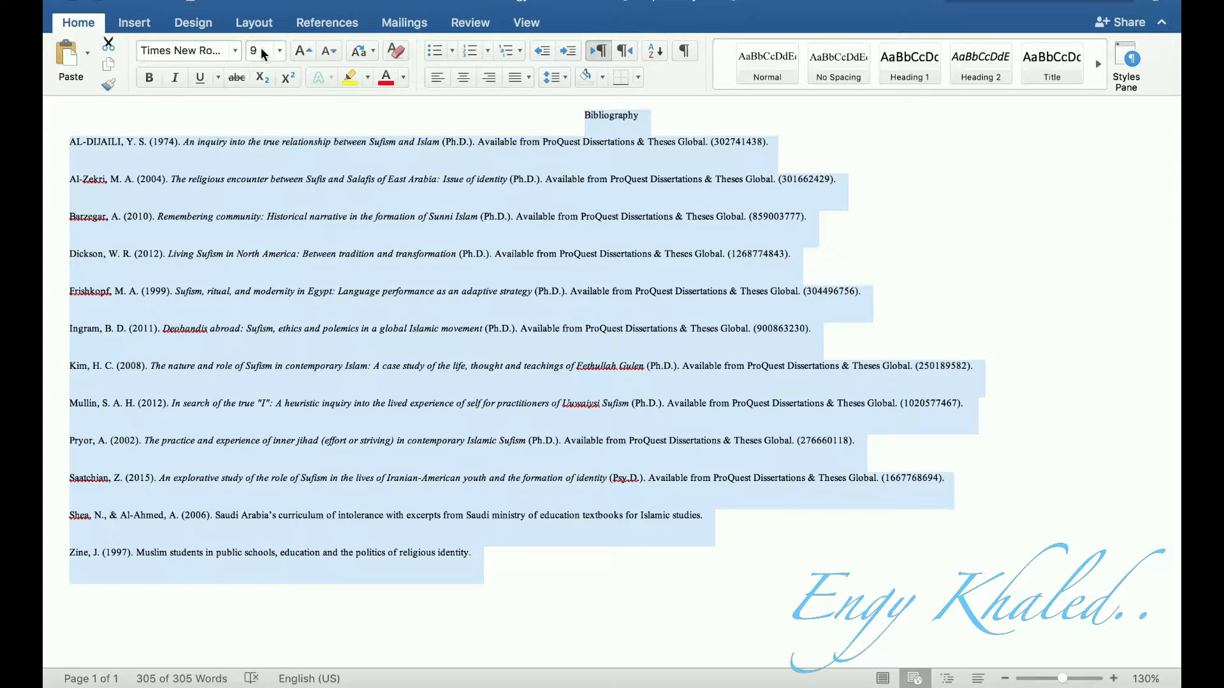
text(12)
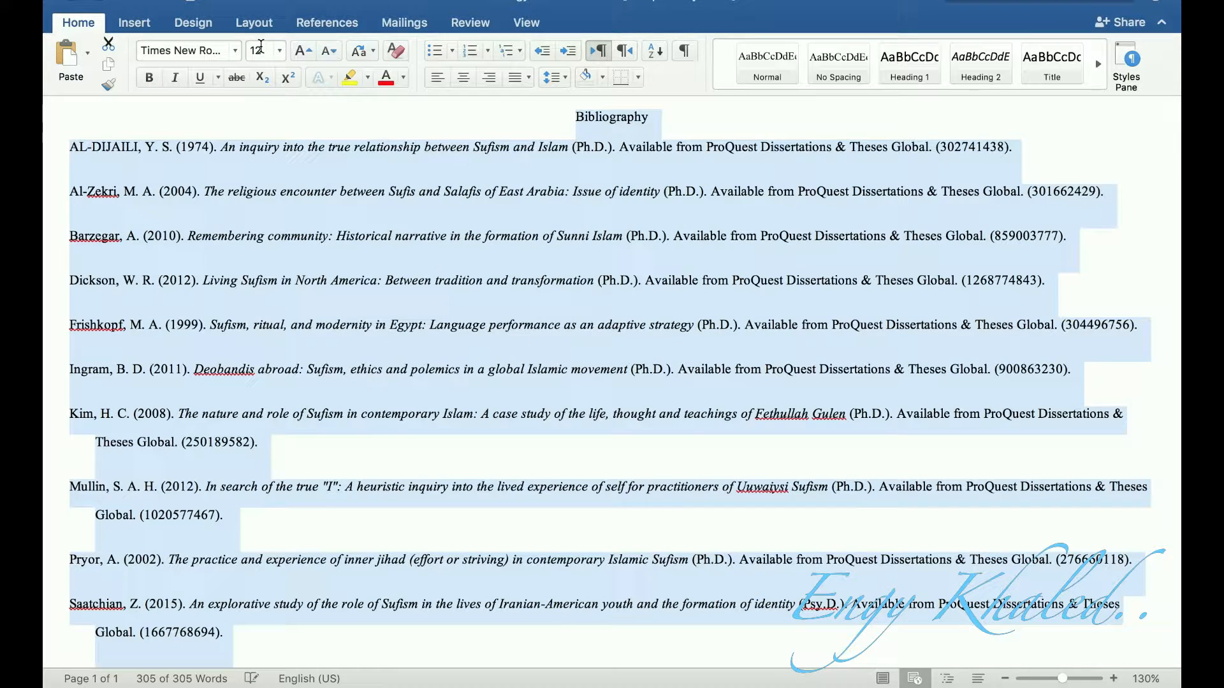
click(548, 76)
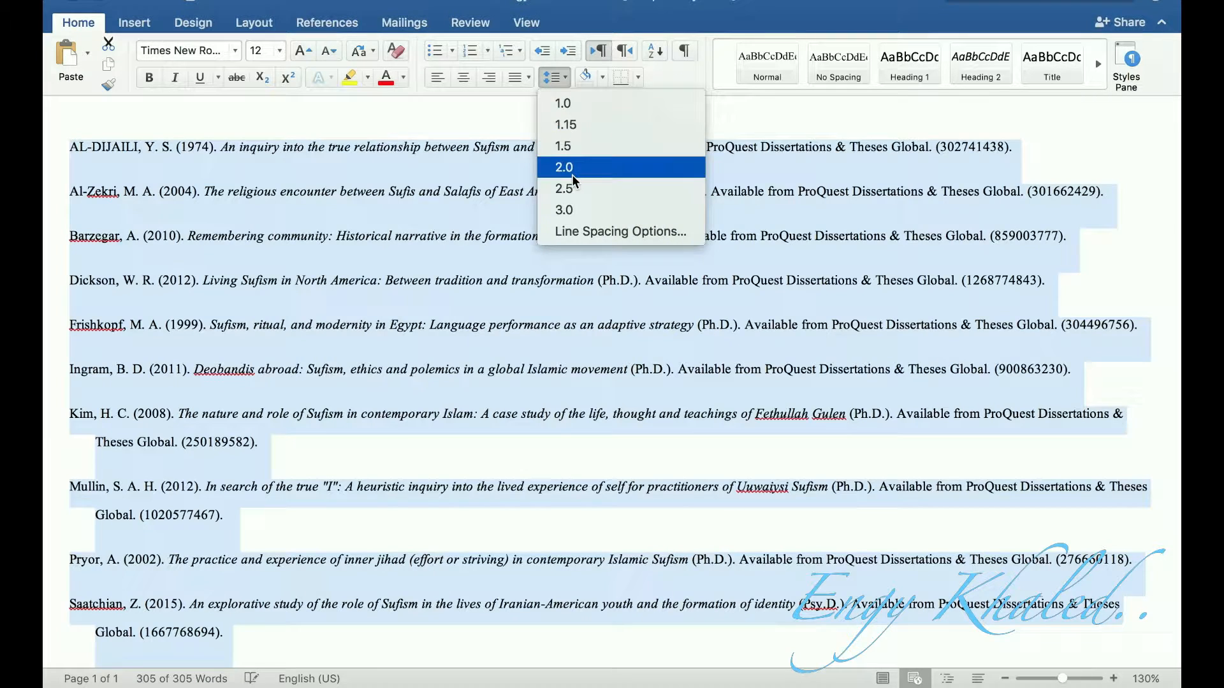
click(563, 166)
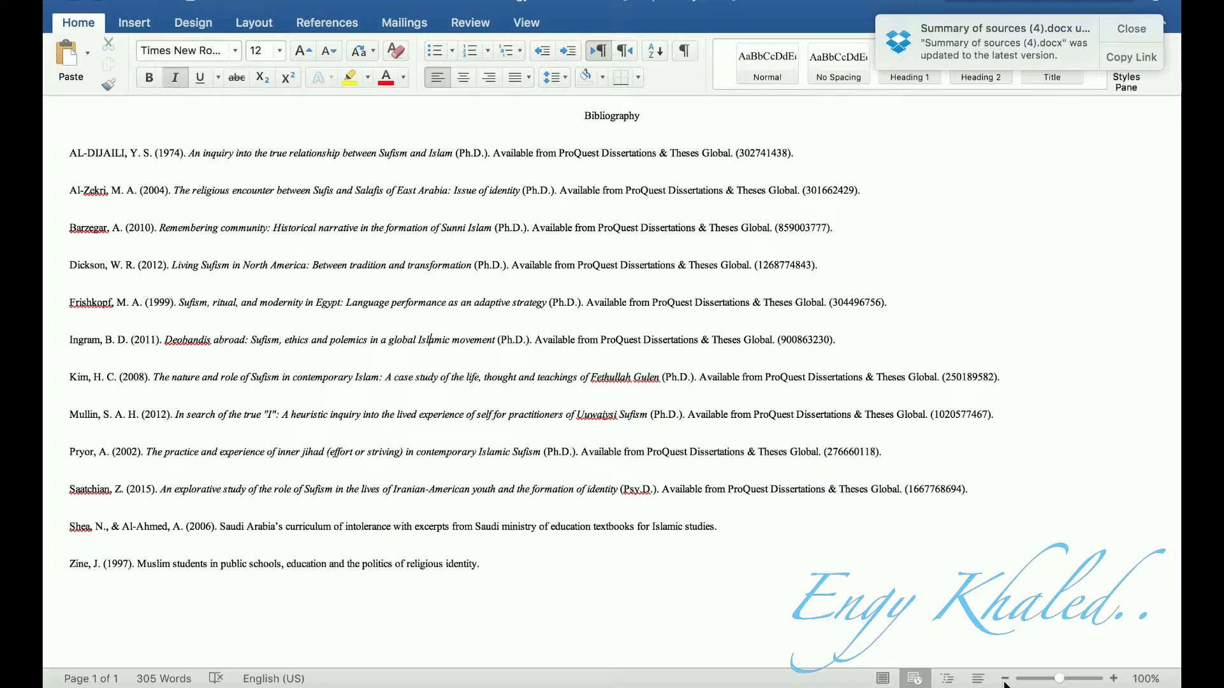
click(1132, 28)
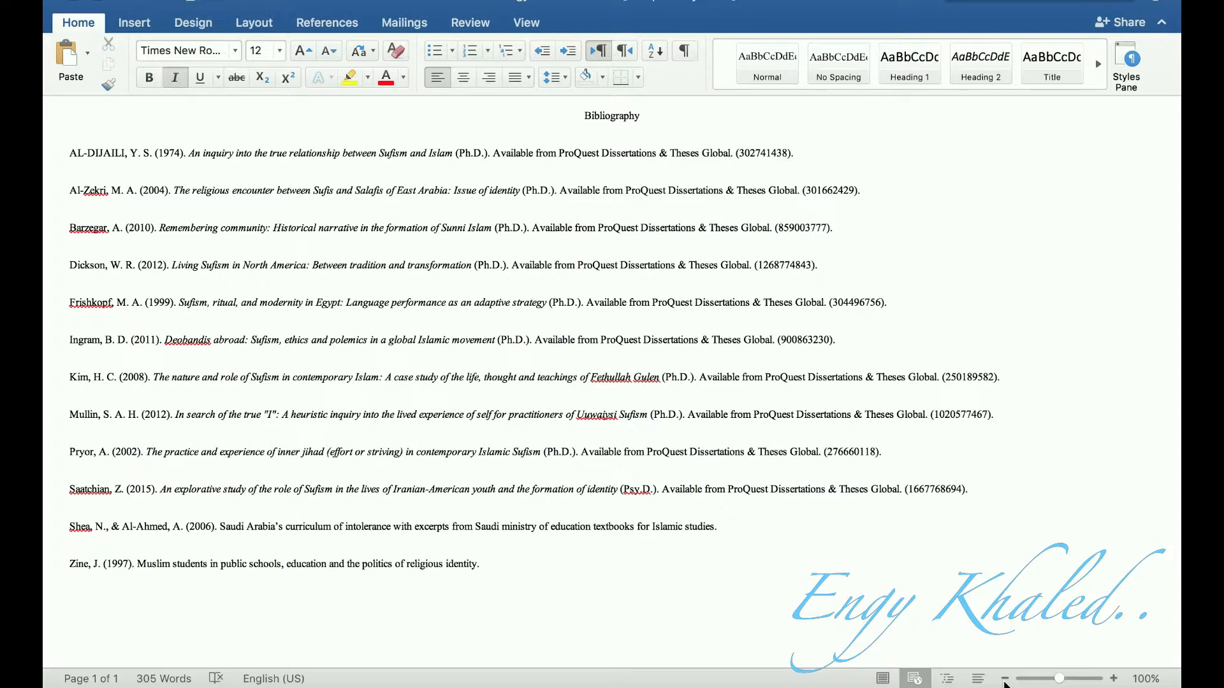